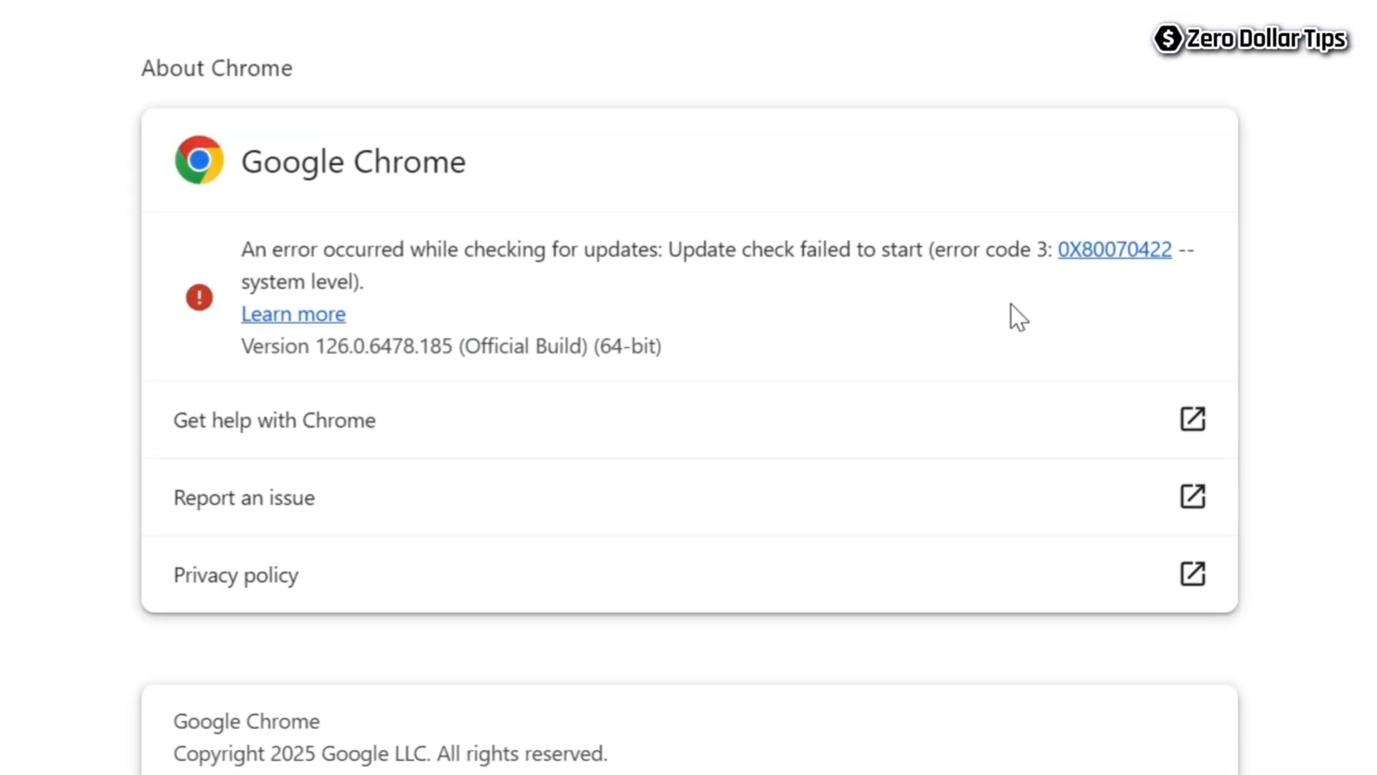
{"action": "mouse_move", "coordinate": [635, 289]}
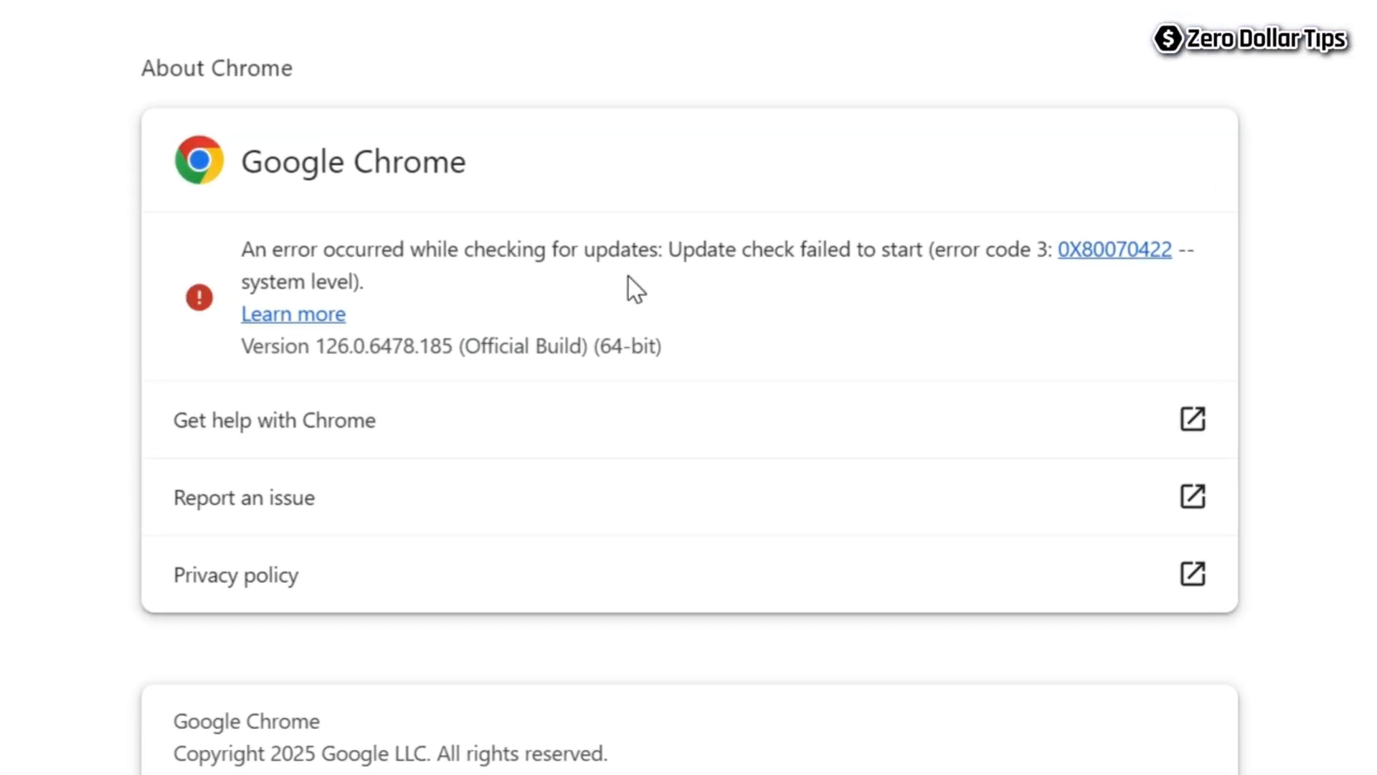
{"action": "mouse_move", "coordinate": [930, 298]}
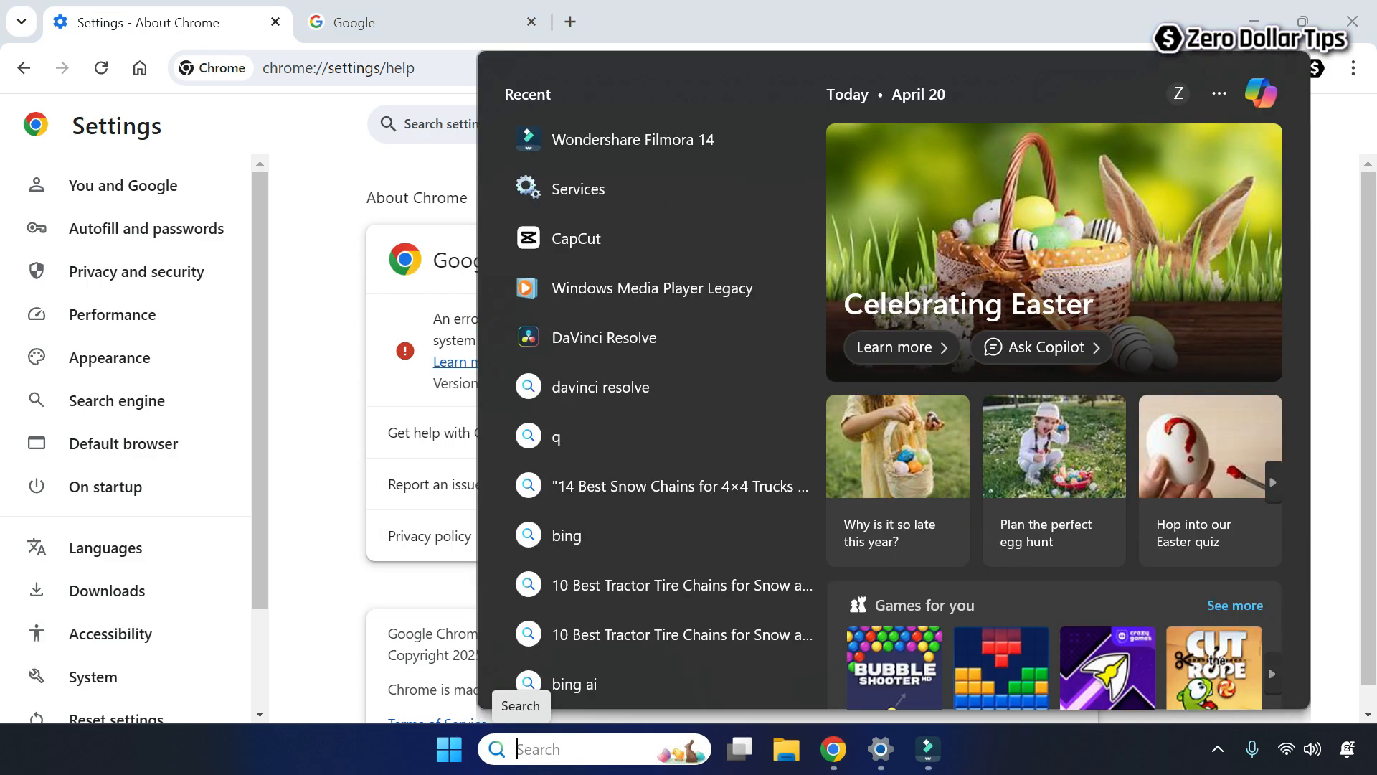
Search Windows for 'services' and launch the Services app
{"action": "type", "text": "services"}
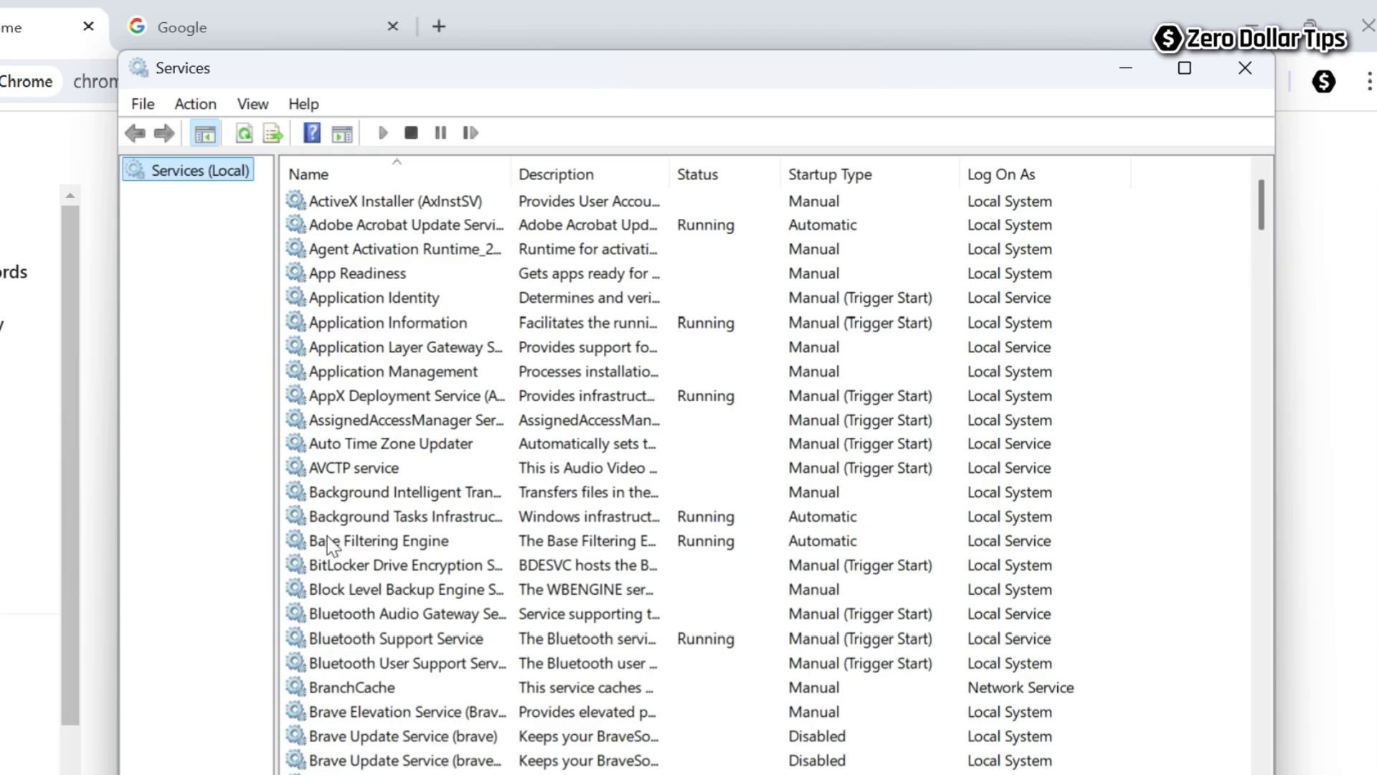
Scroll the services list and bring up the GoogleUpdater Service 128.0.6597.0 properties
{"action": "scroll", "scroll_direction": "down", "scroll_amount": 3}
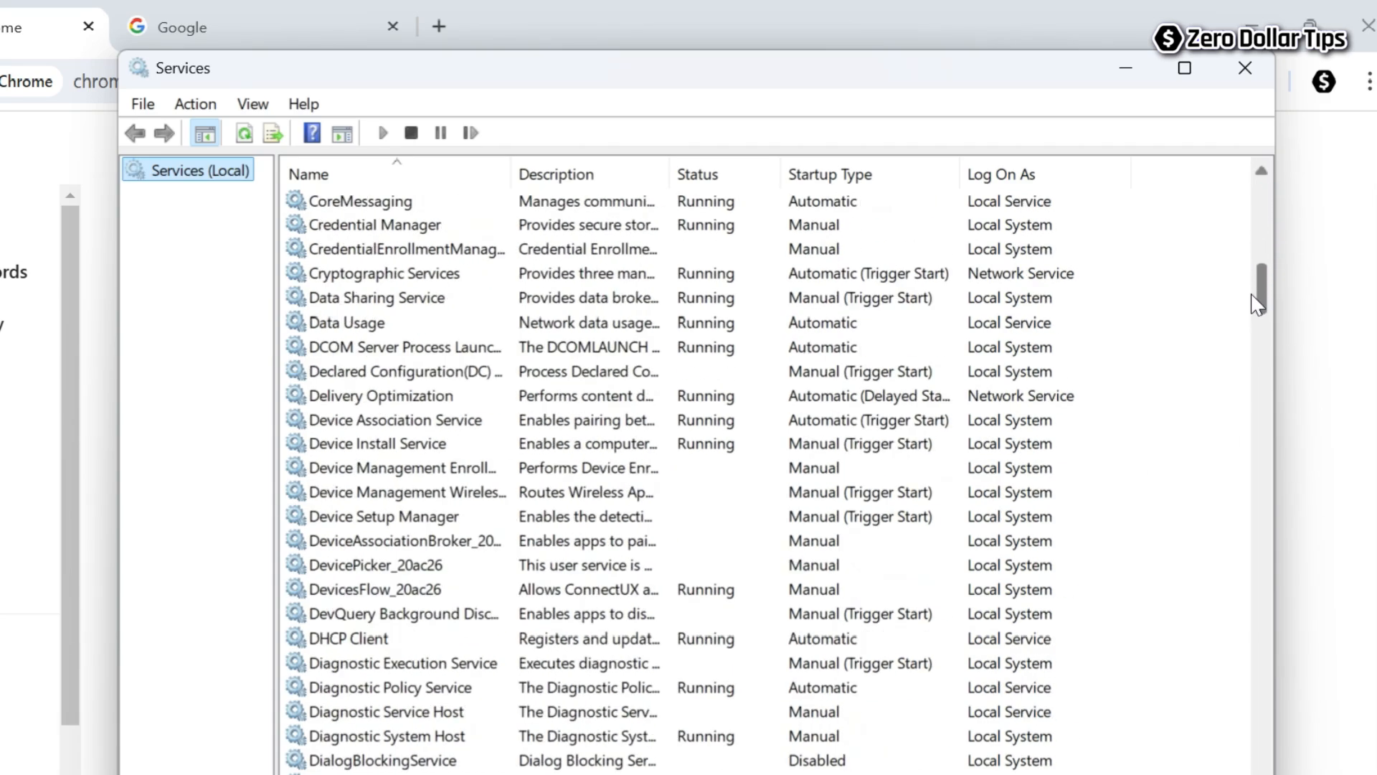
{"action": "scroll", "scroll_direction": "down", "scroll_amount": 3}
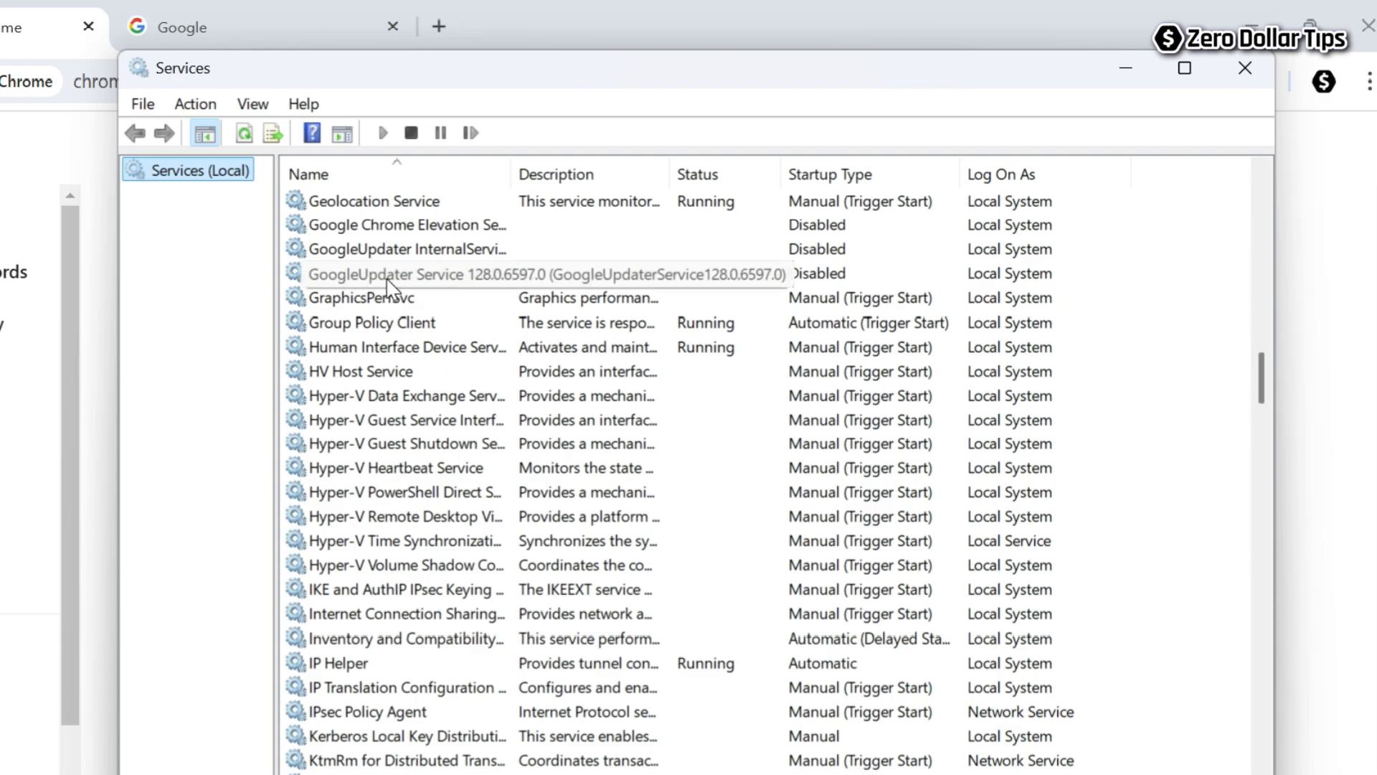
{"action": "double_click", "coordinate": [396, 273]}
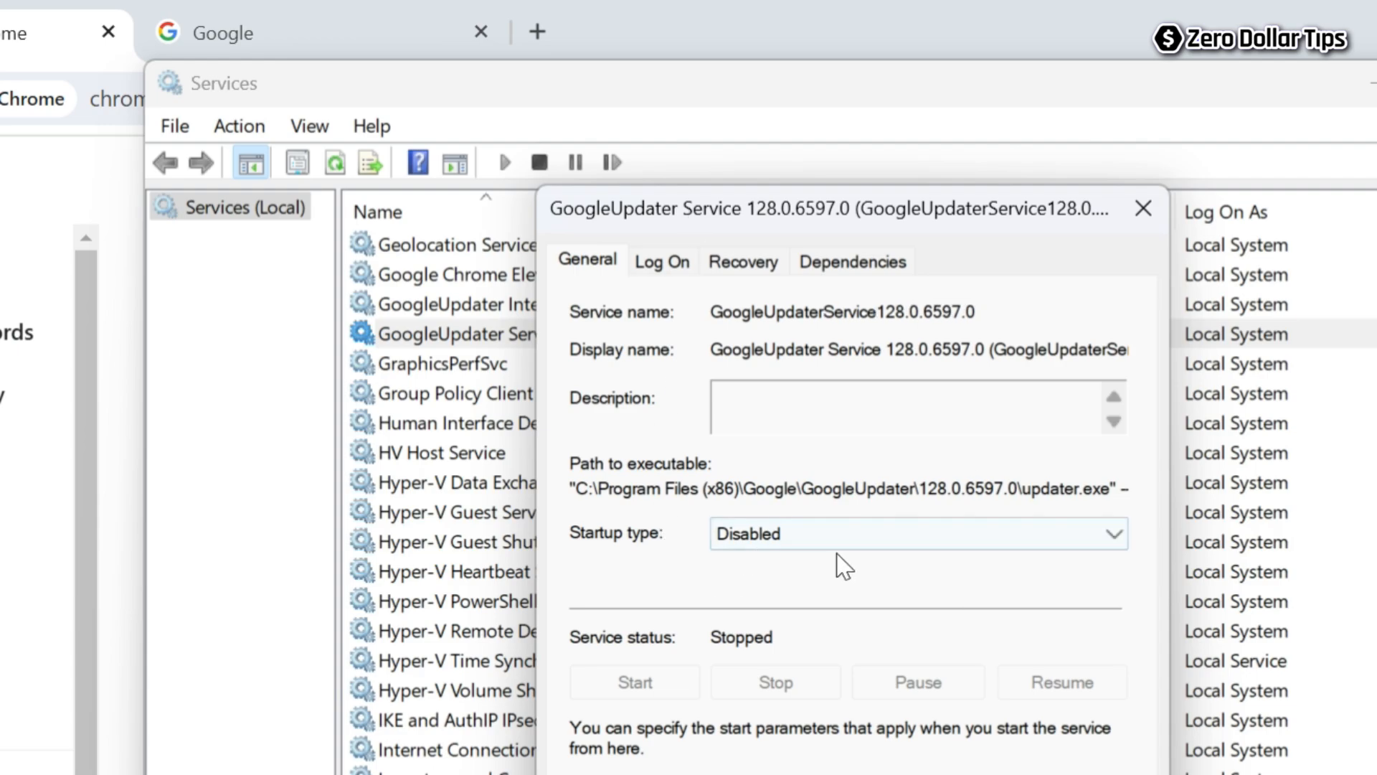
Set the GoogleUpdater Service startup type to Automatic and apply it
{"action": "left_click", "coordinate": [917, 533]}
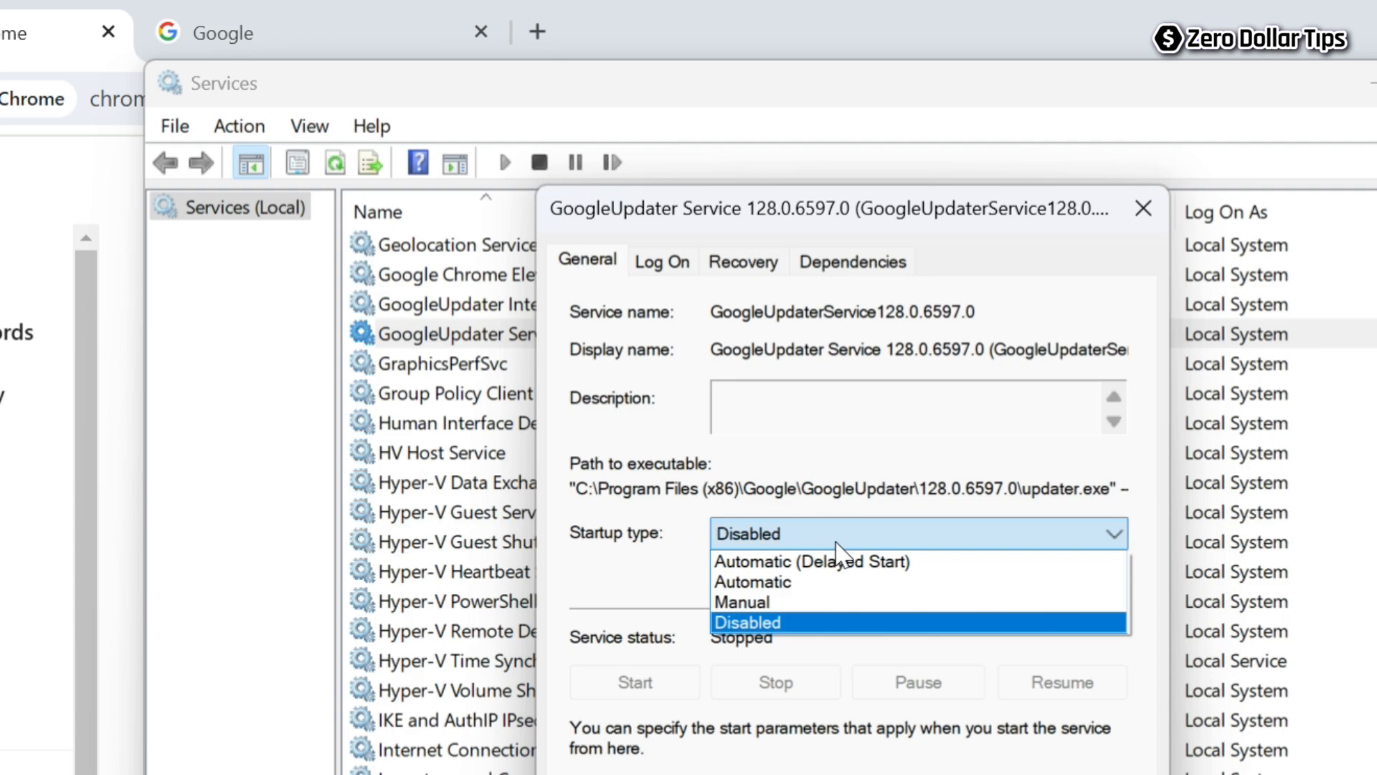
{"action": "mouse_move", "coordinate": [751, 582]}
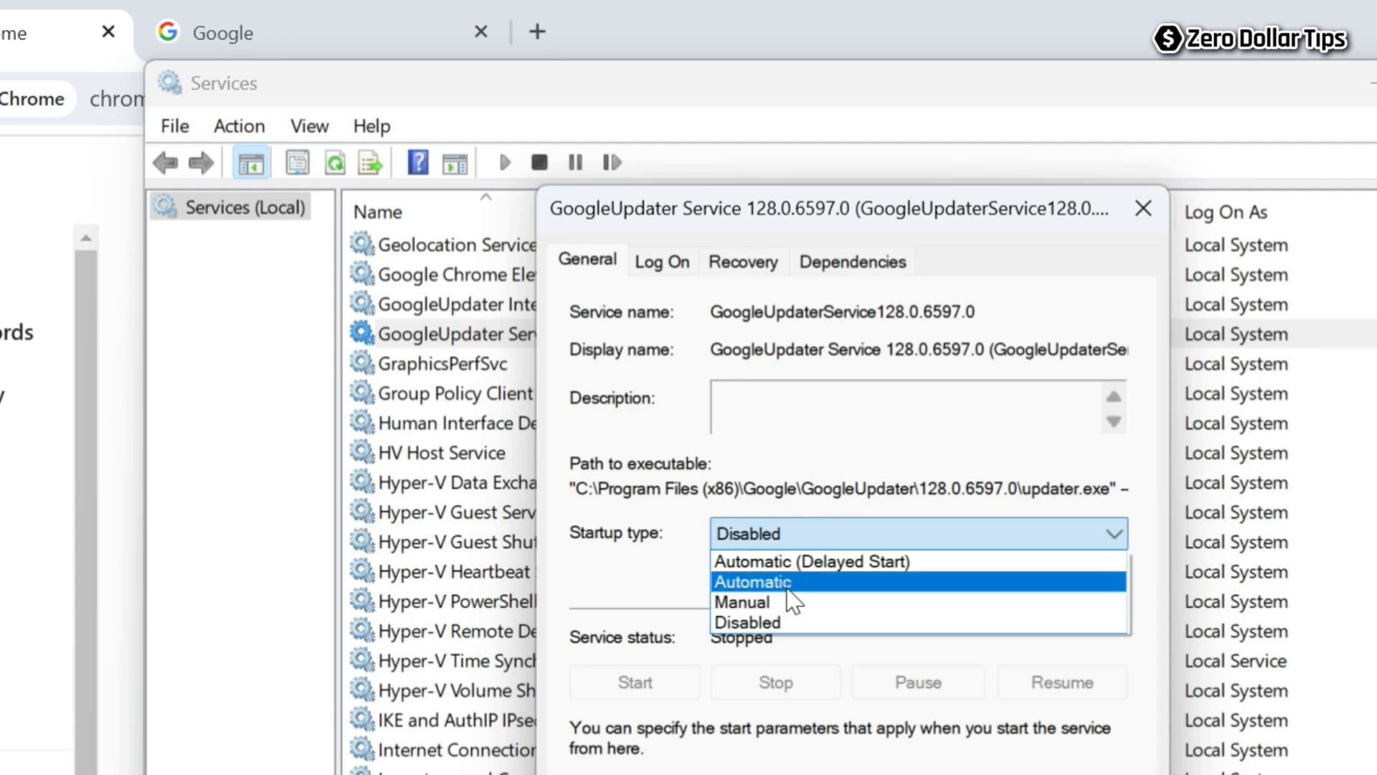
{"action": "left_click", "coordinate": [751, 581]}
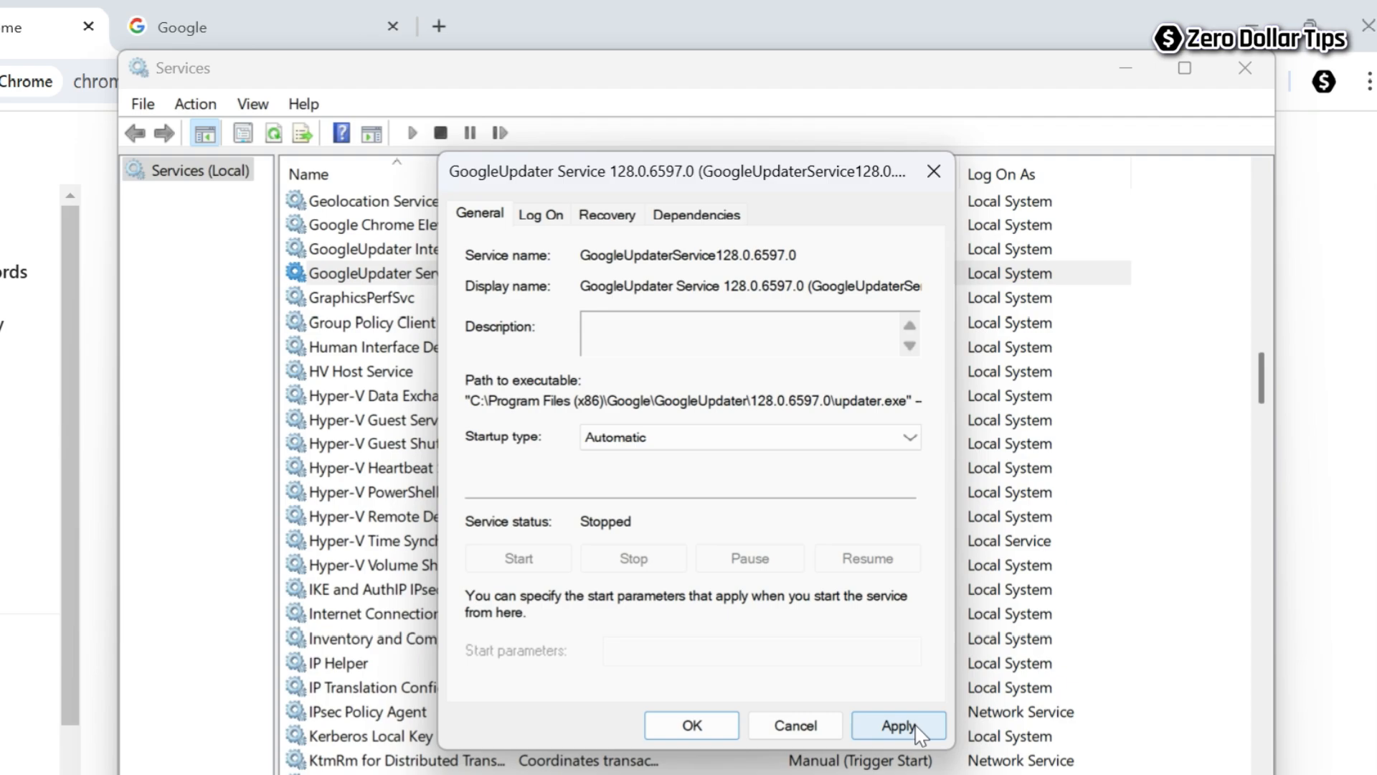
{"action": "left_click", "coordinate": [898, 726]}
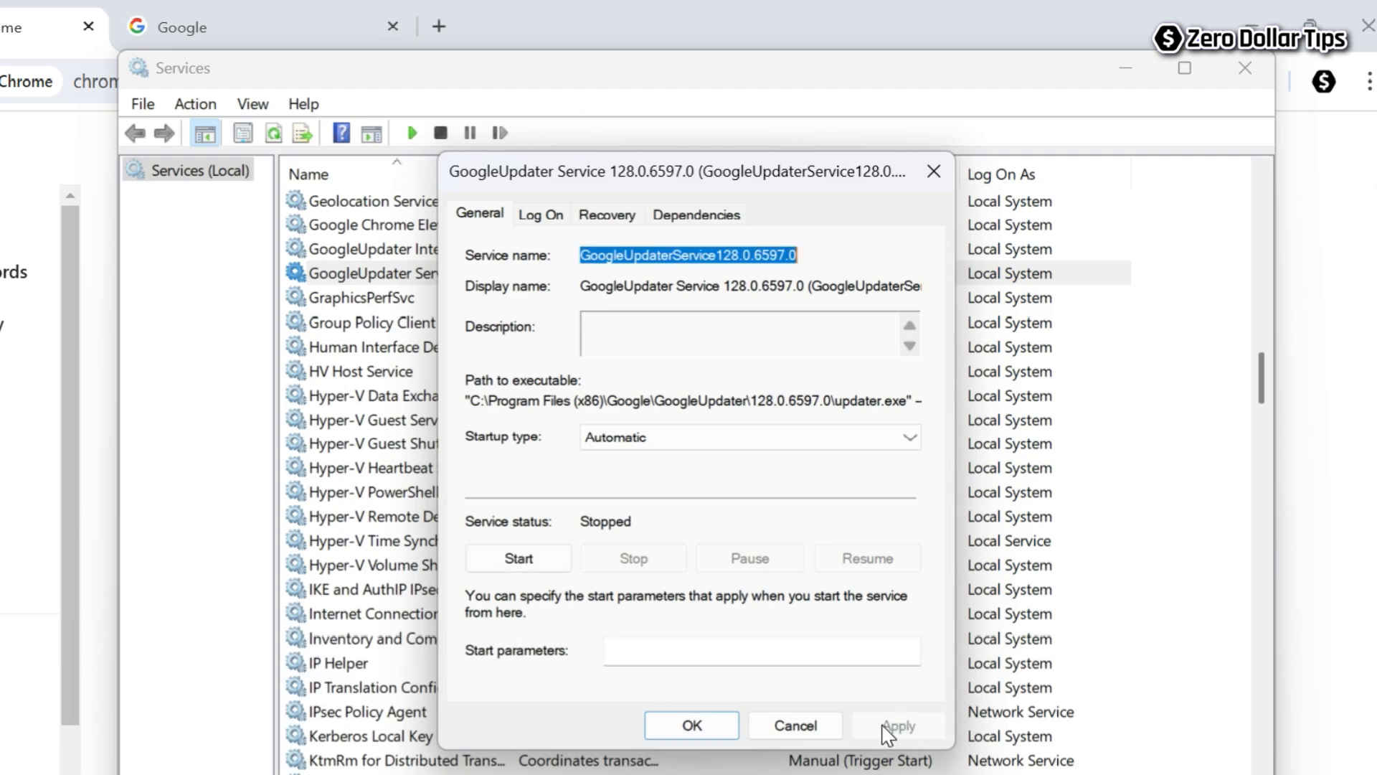
Start the service, dismiss the started-then-stopped warning and close the properties
{"action": "left_click", "coordinate": [518, 558]}
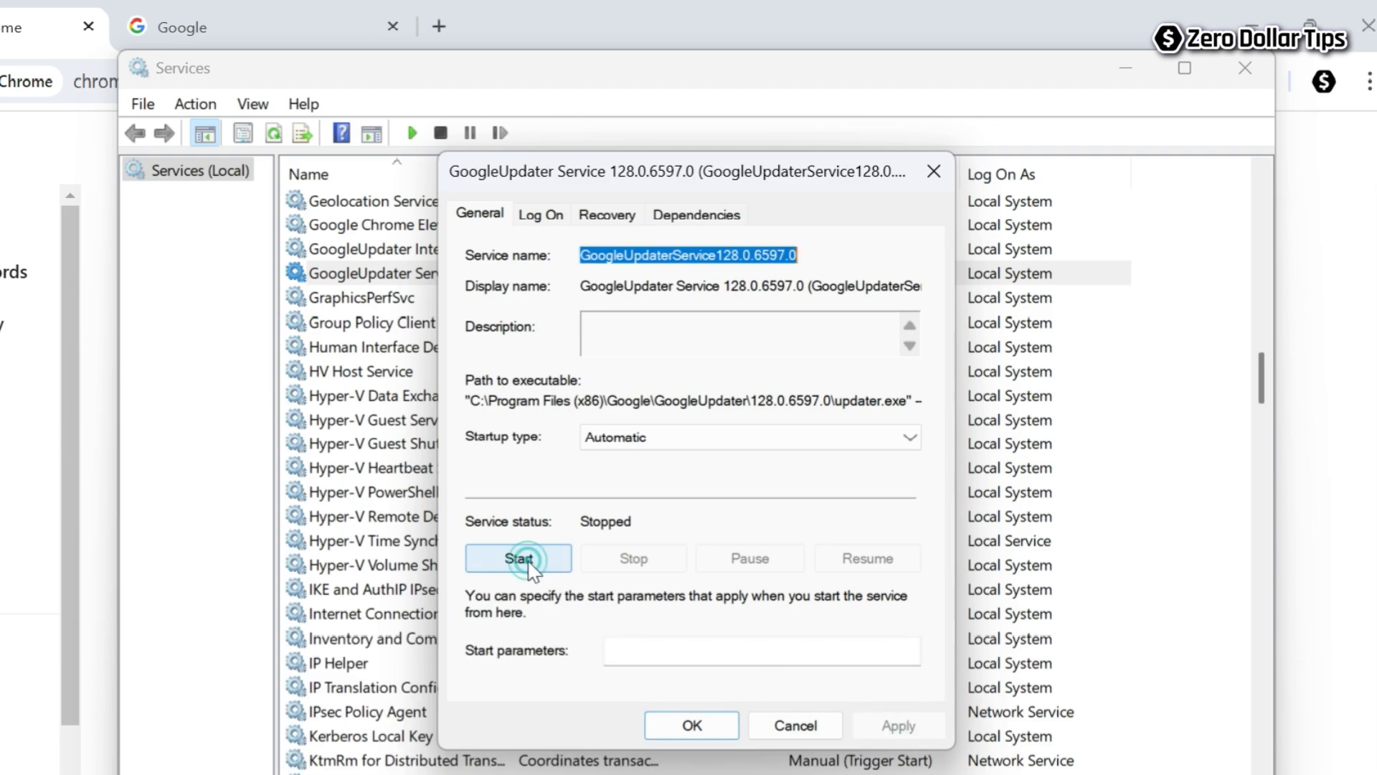
{"action": "left_click", "coordinate": [518, 558]}
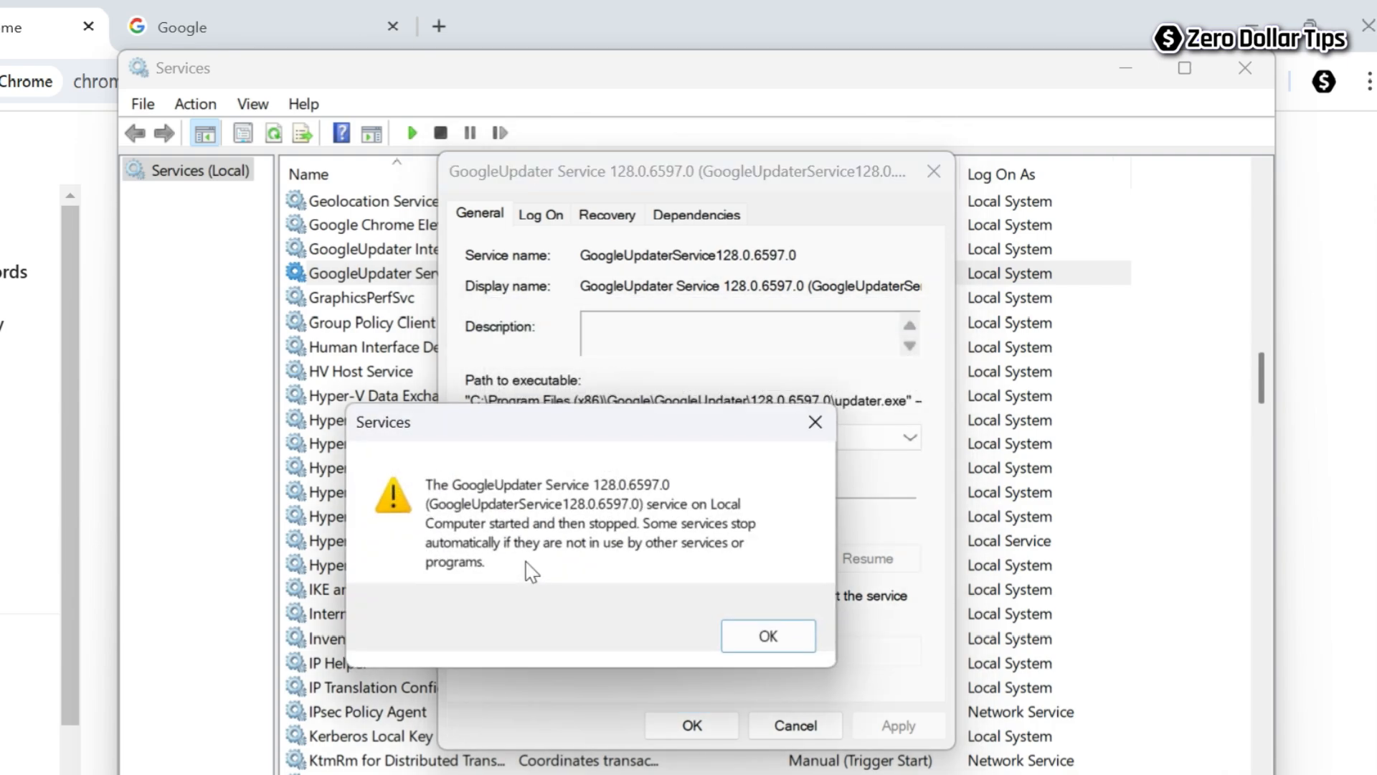
{"action": "mouse_move", "coordinate": [556, 604]}
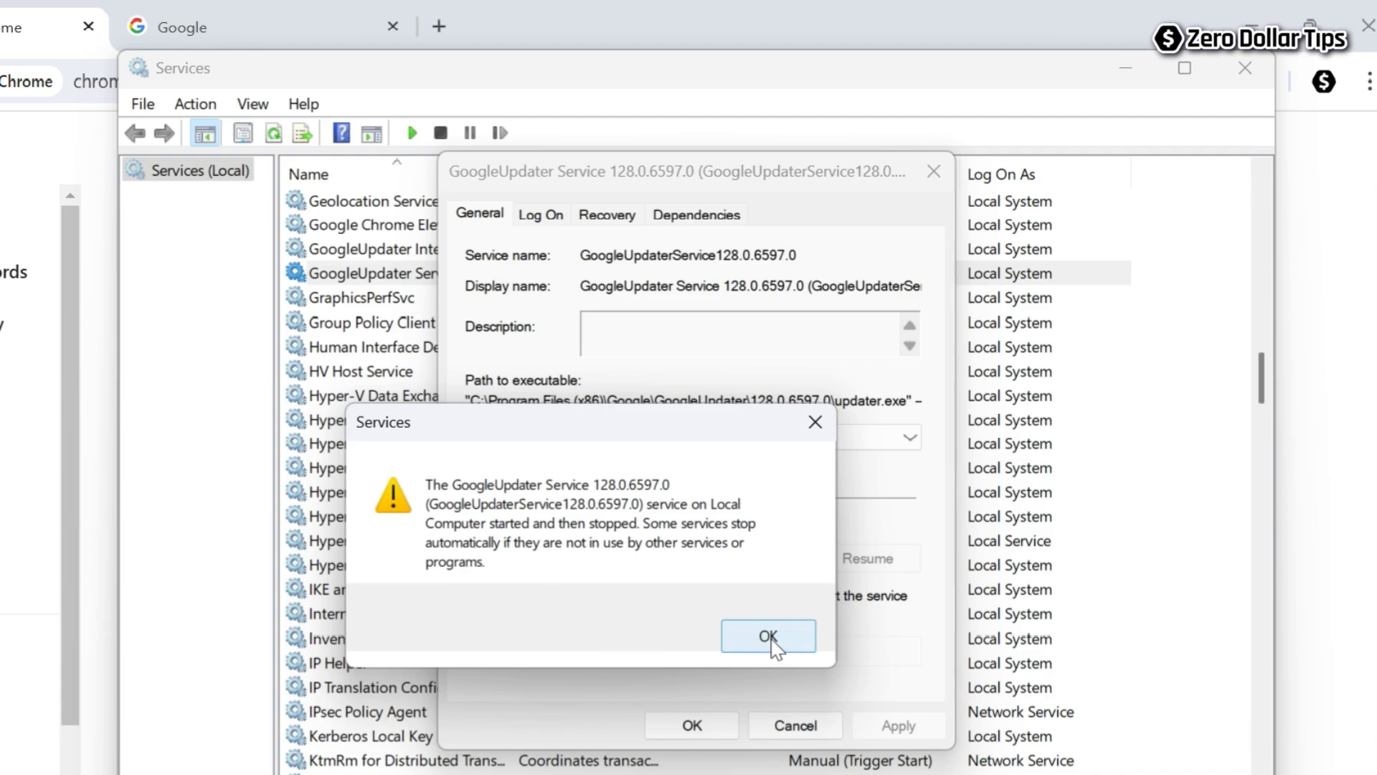
{"action": "left_click", "coordinate": [767, 636]}
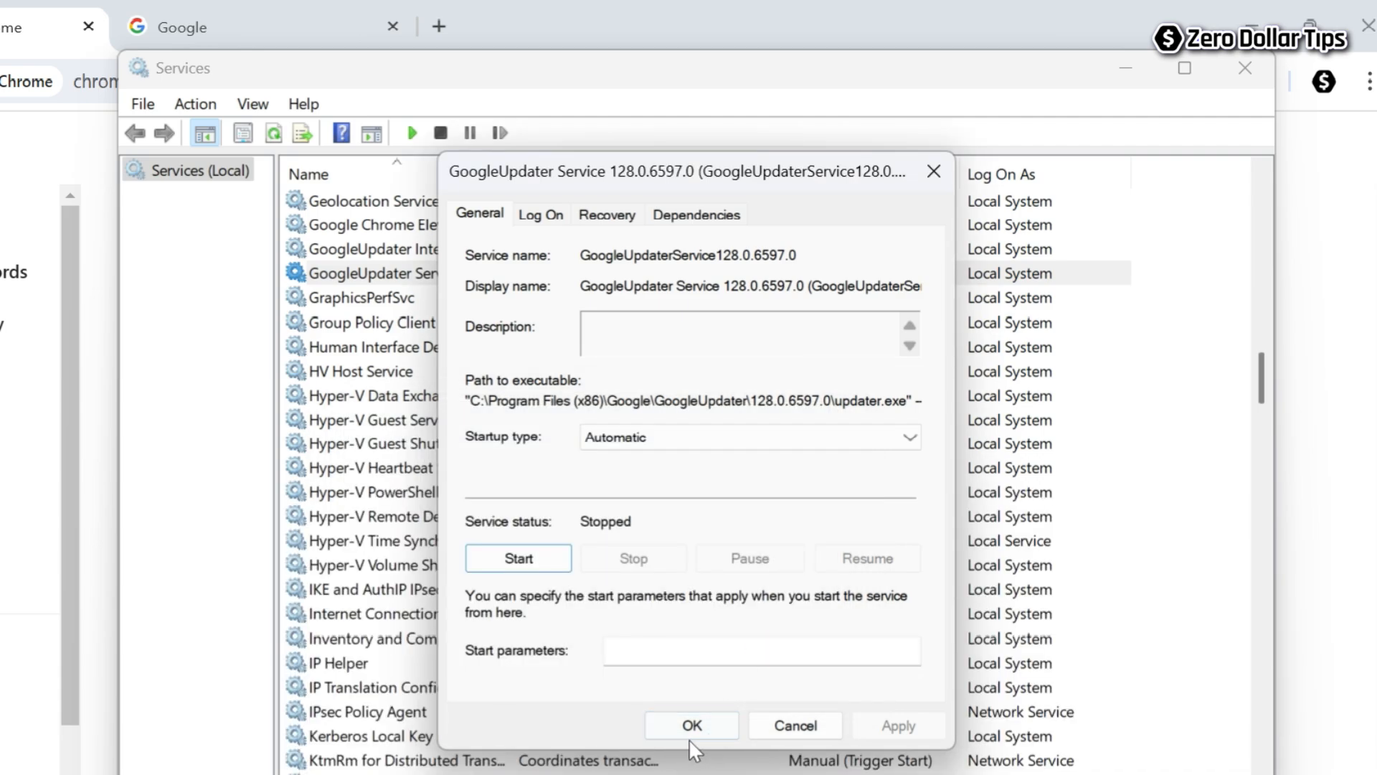
{"action": "left_click", "coordinate": [691, 726]}
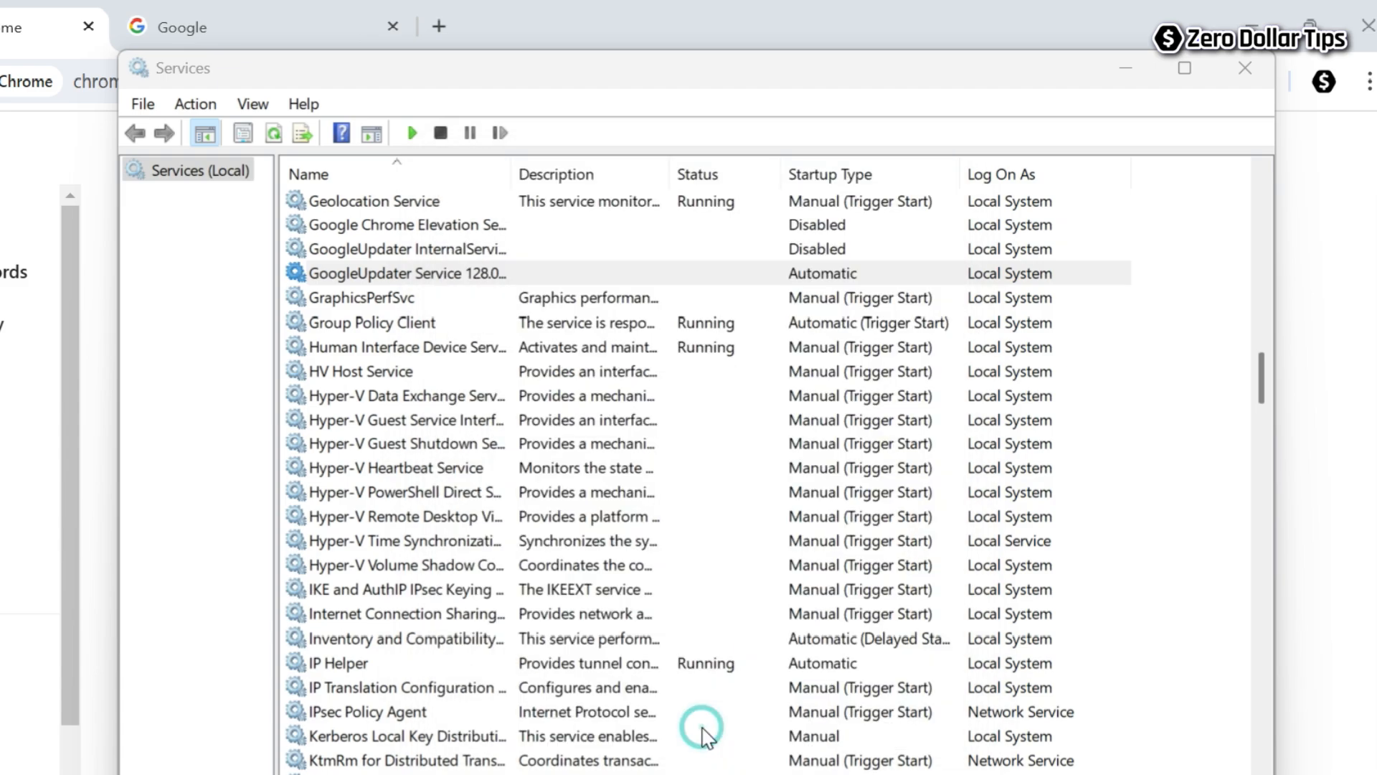
{"action": "left_click", "coordinate": [405, 273]}
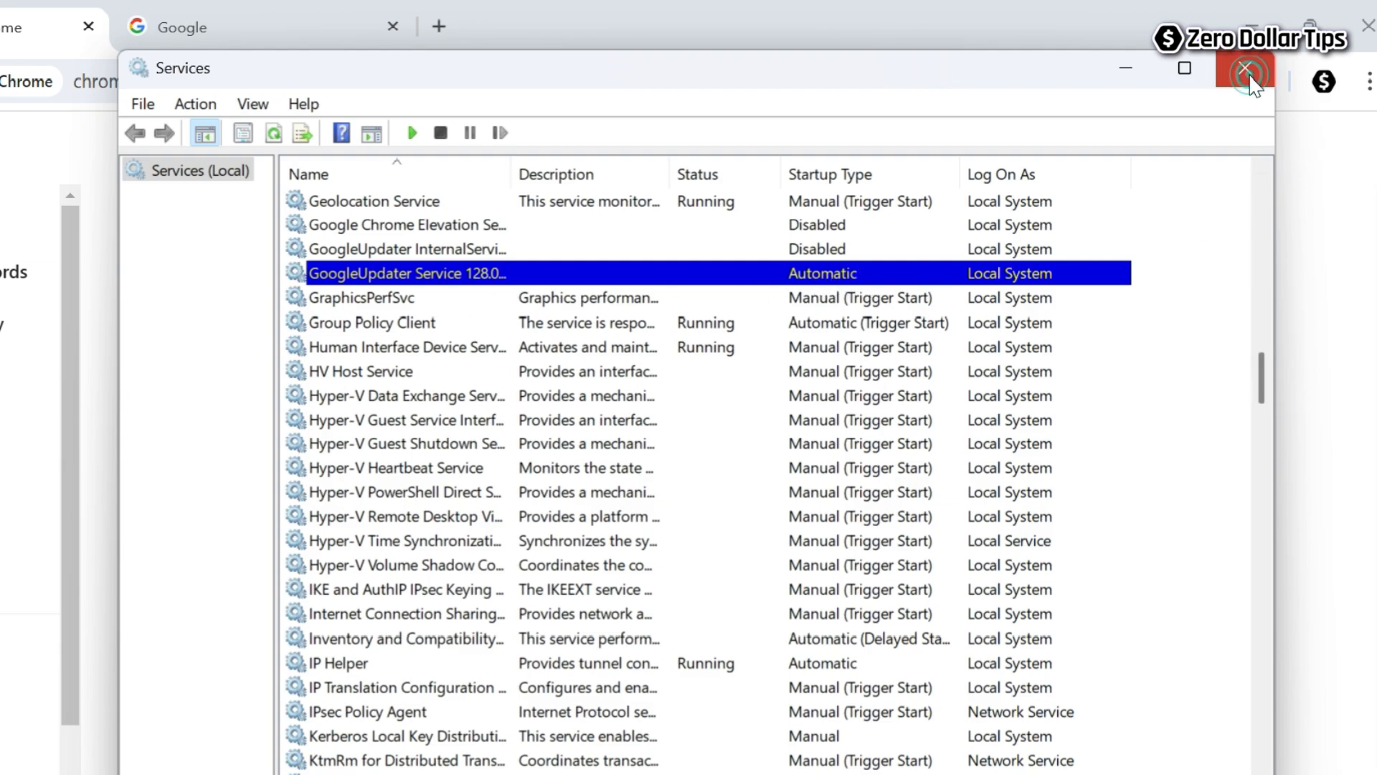
Close Services, reload About Chrome so the update downloads, and relaunch Chrome
{"action": "left_click", "coordinate": [1244, 69]}
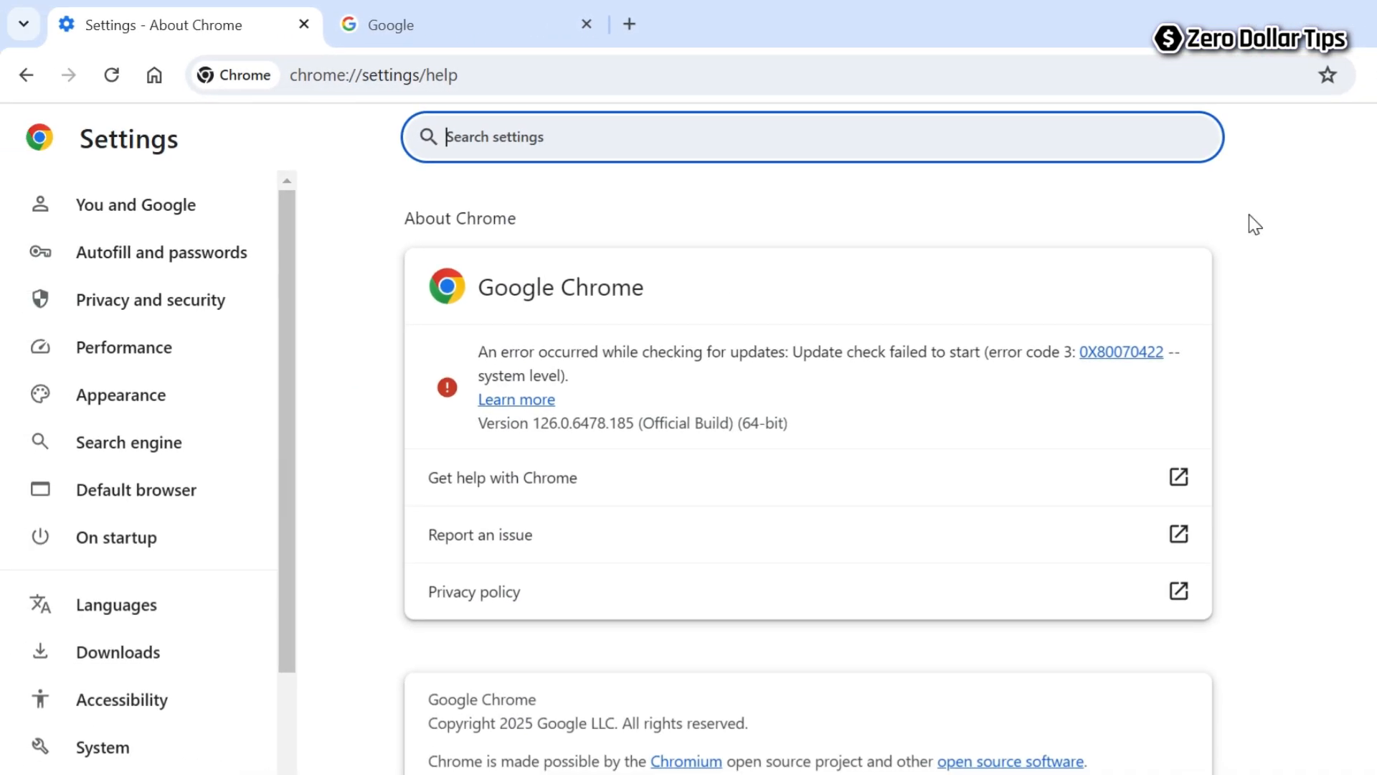
{"action": "mouse_move", "coordinate": [156, 112]}
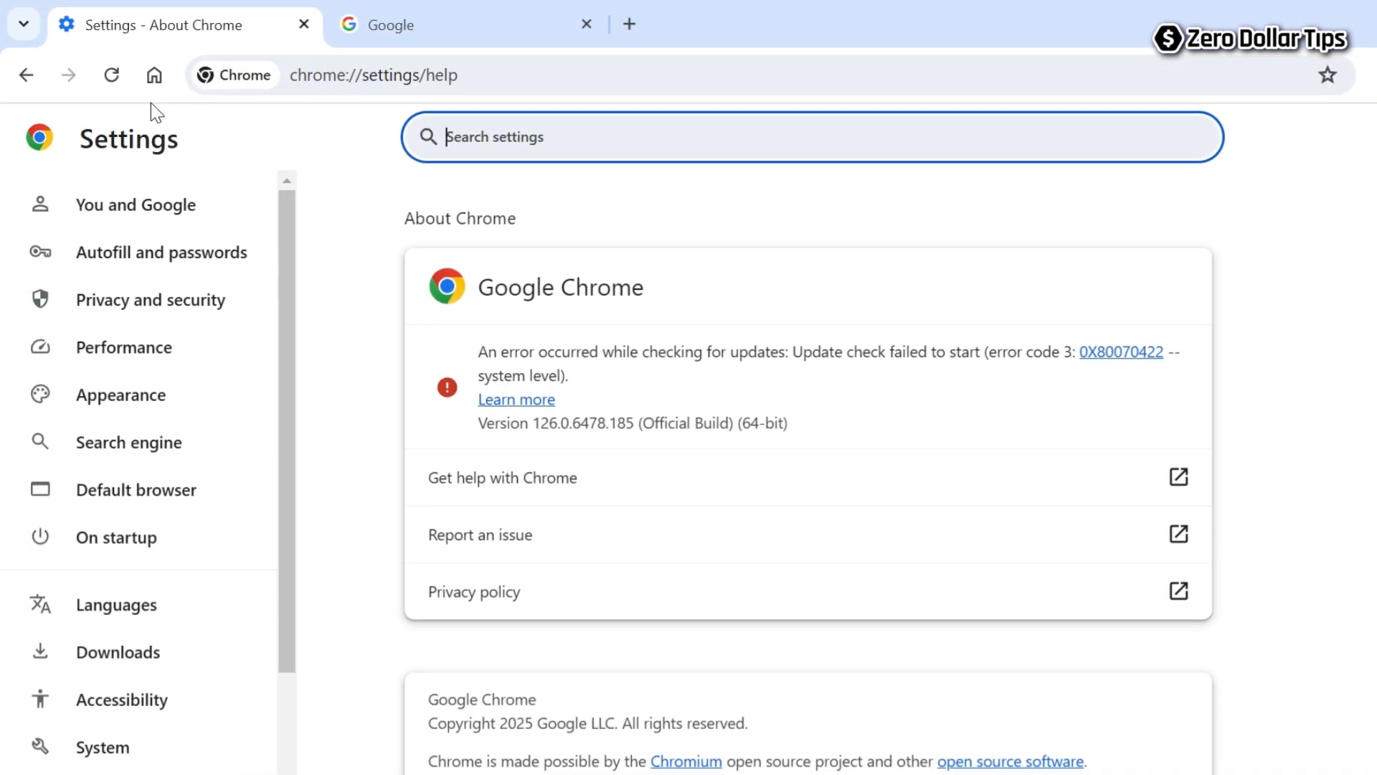
{"action": "left_click", "coordinate": [110, 74]}
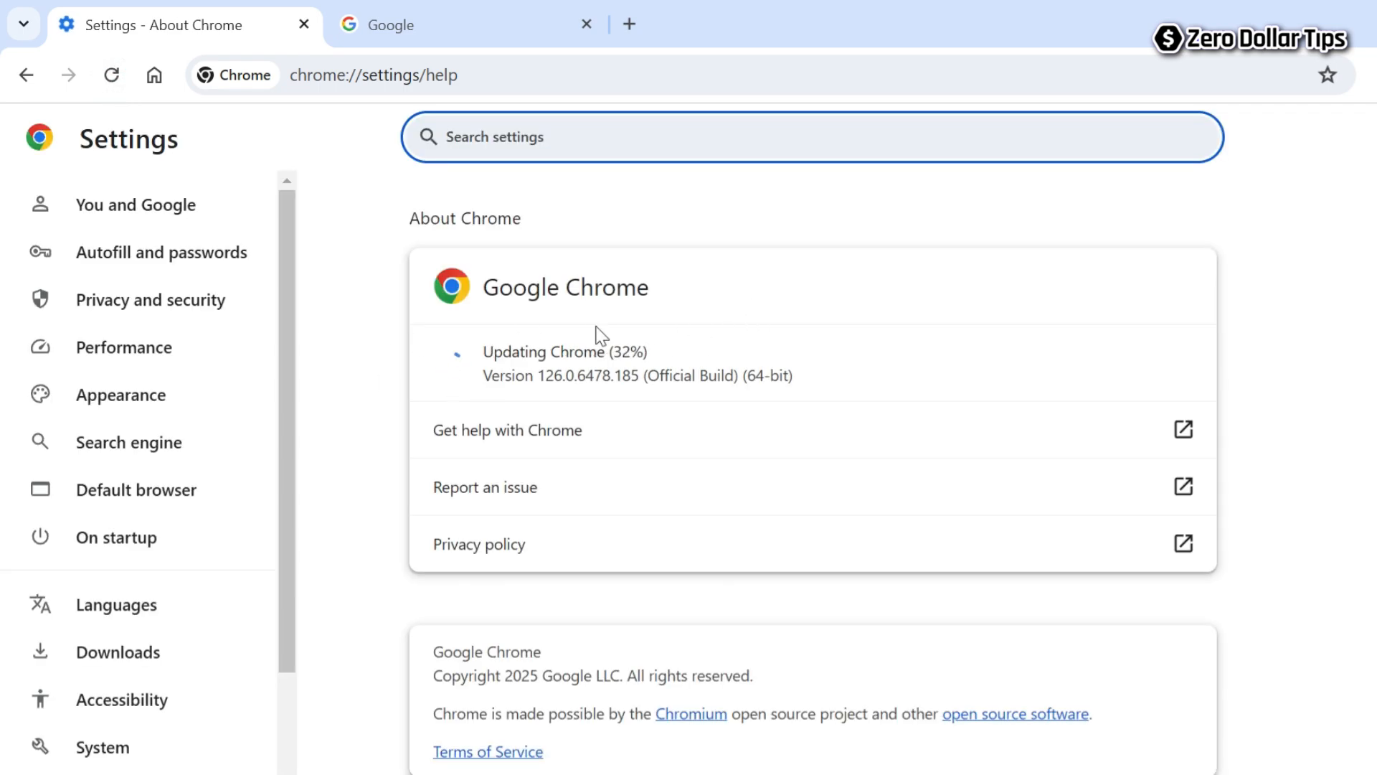
{"action": "mouse_move", "coordinate": [748, 315]}
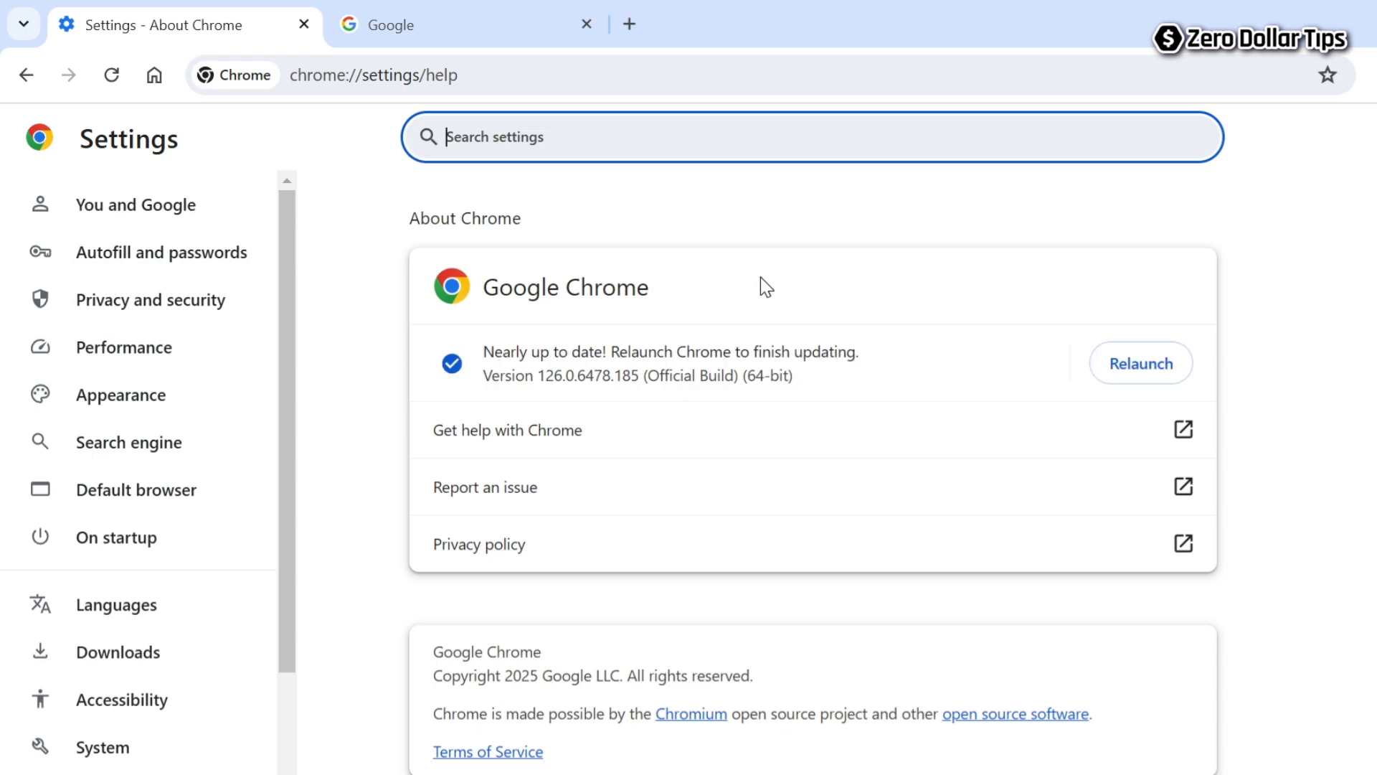
{"action": "mouse_move", "coordinate": [740, 298]}
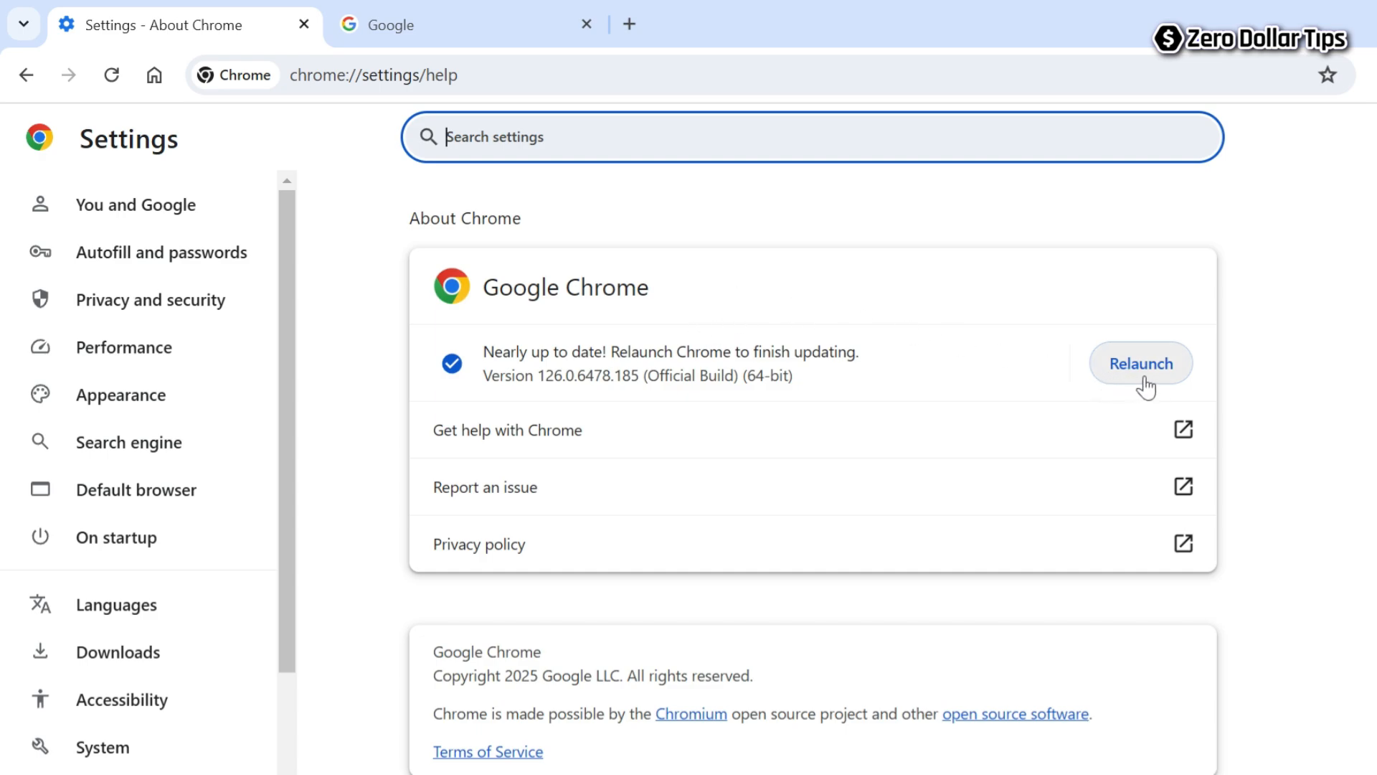
{"action": "left_click", "coordinate": [1141, 363]}
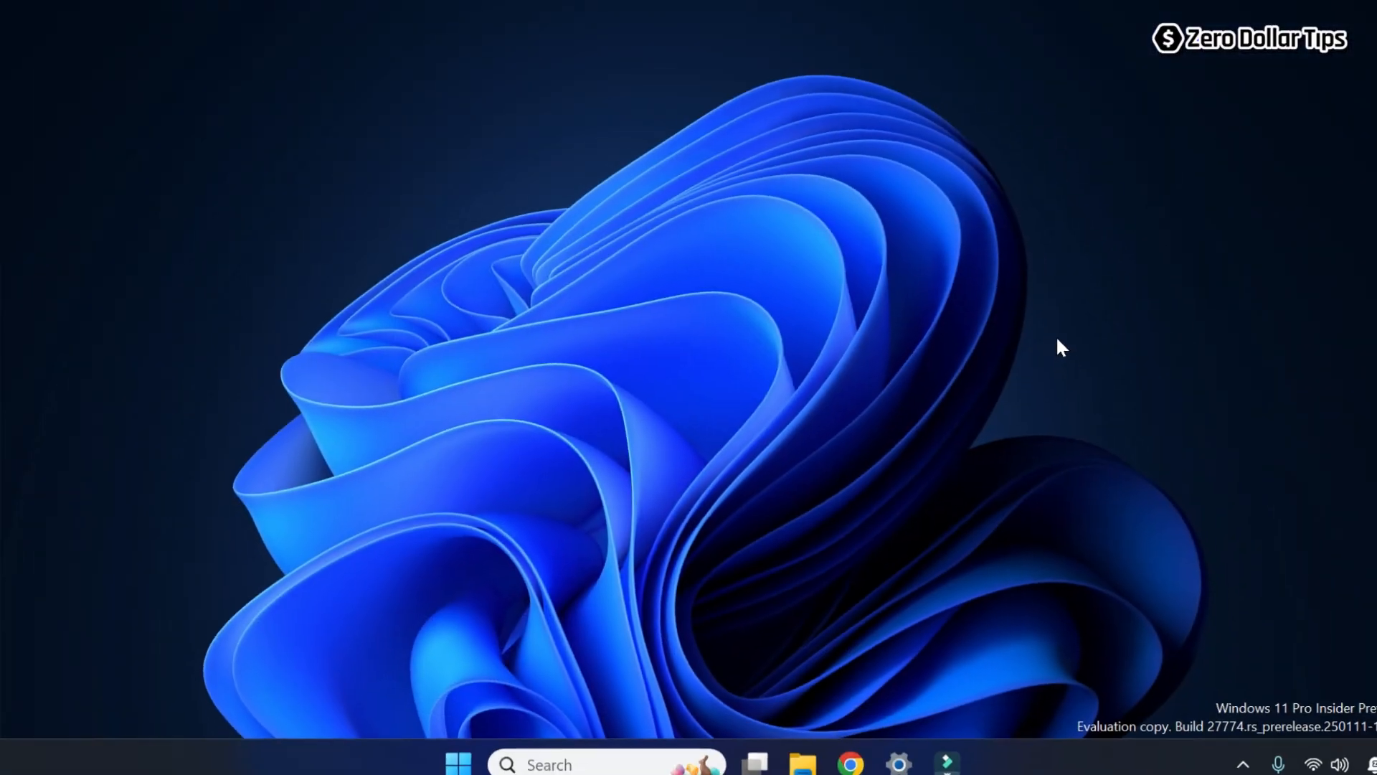
Let Chrome reopen on the What's New page showing it is up to date, then bring up the main menu
{"action": "left_click", "coordinate": [848, 764]}
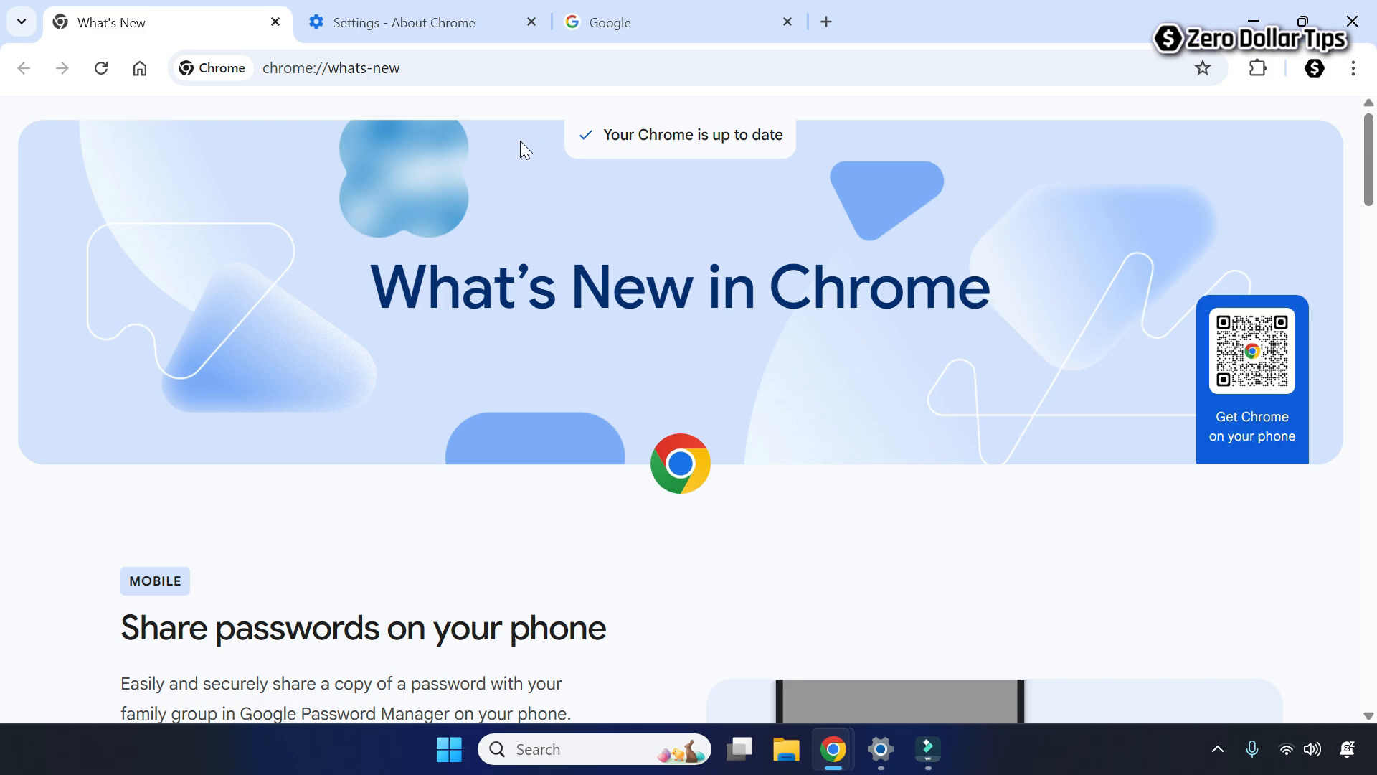
{"action": "mouse_move", "coordinate": [871, 221]}
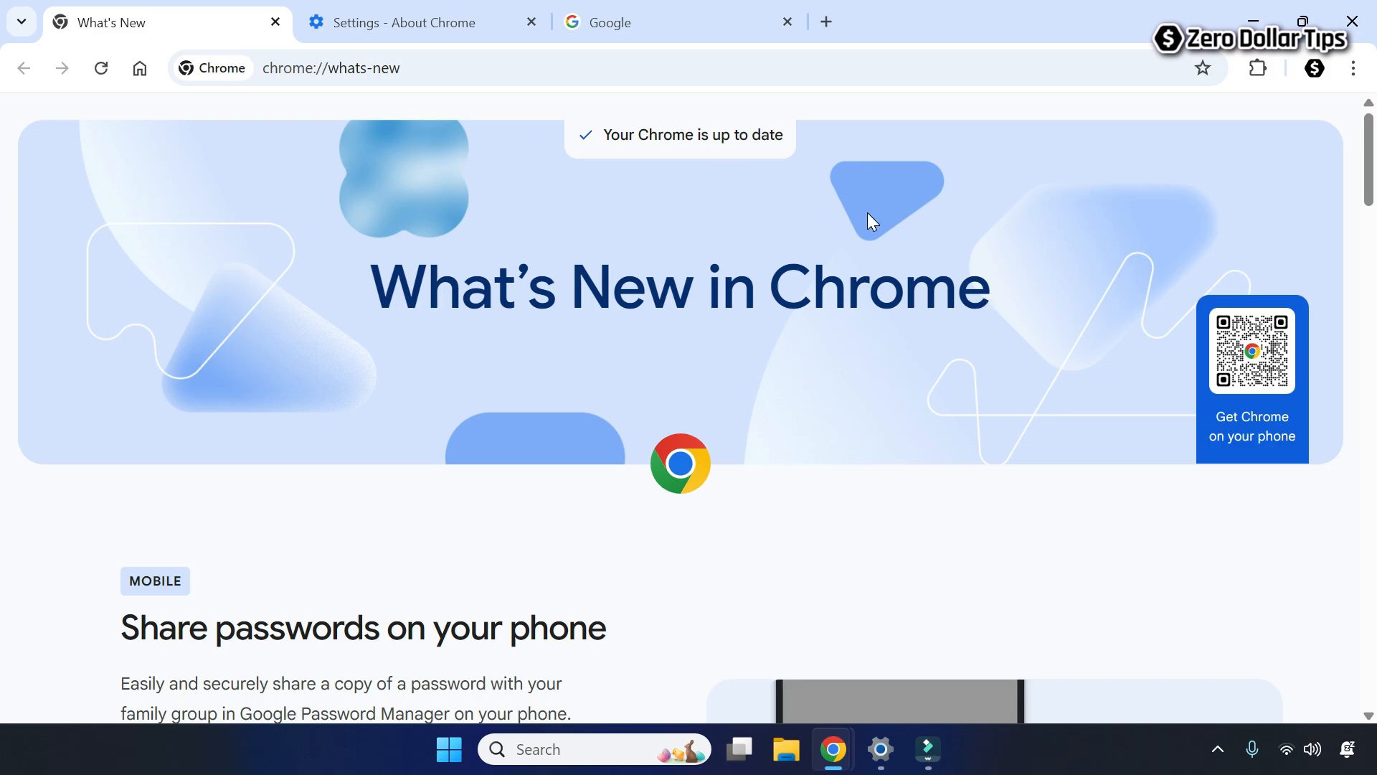
{"action": "mouse_move", "coordinate": [1031, 167]}
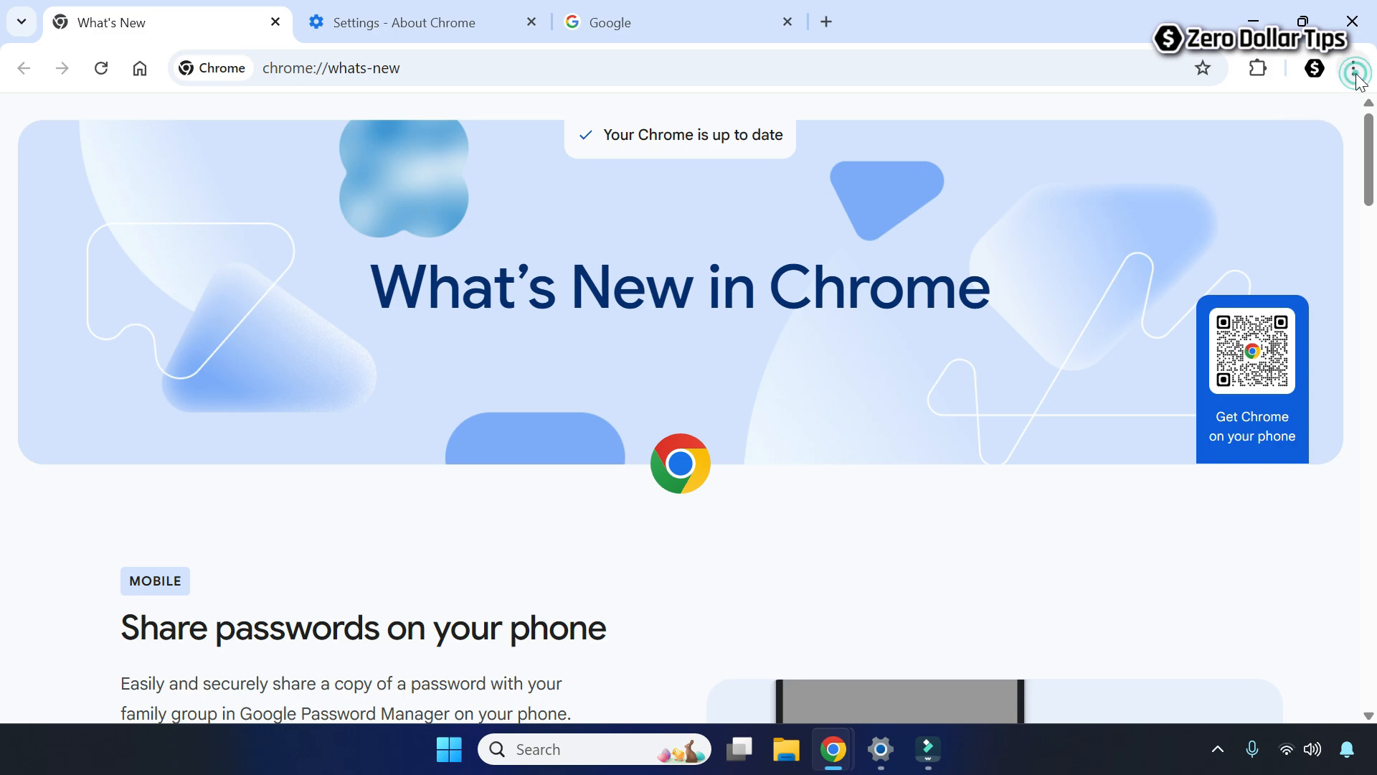
{"action": "left_click", "coordinate": [1353, 69]}
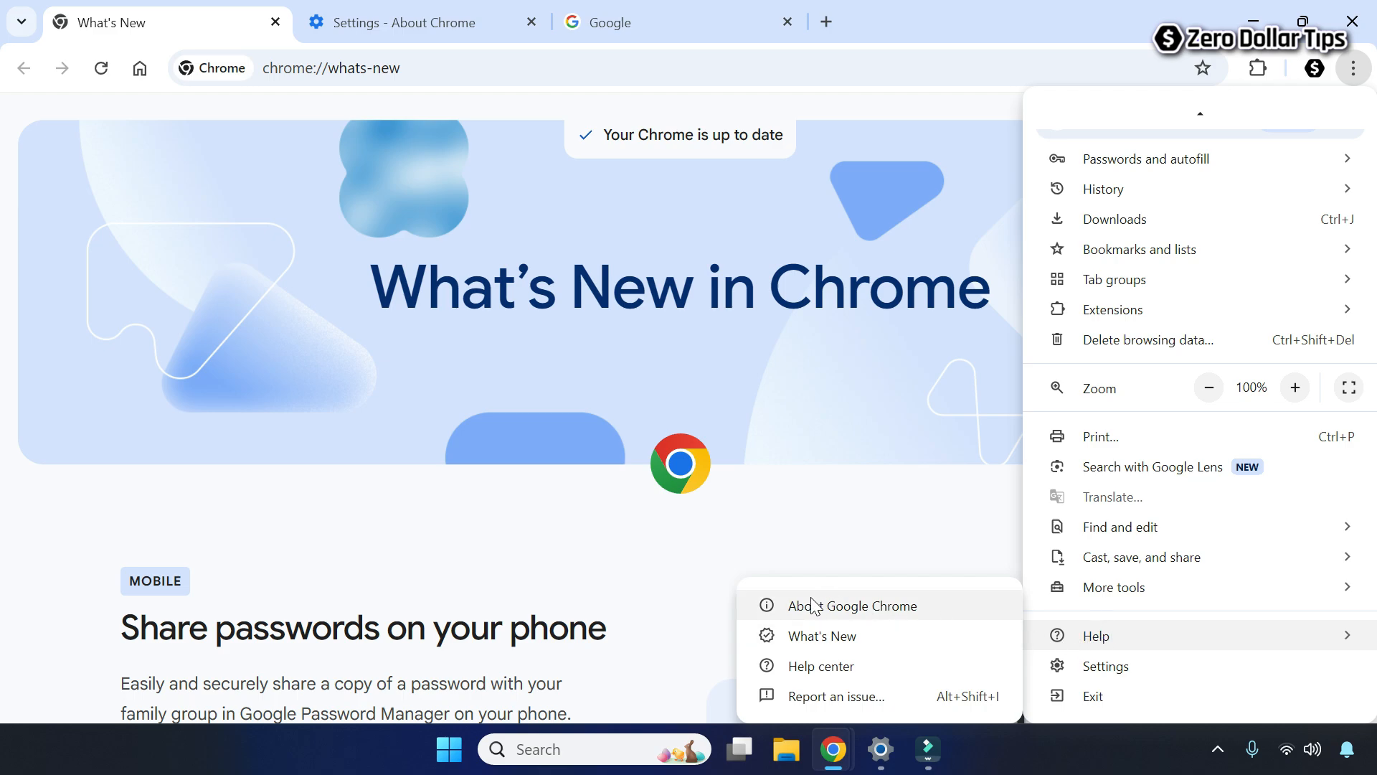
Go to About Google Chrome, now reporting up to date at version 135.0.7049.96
{"action": "left_click", "coordinate": [850, 605]}
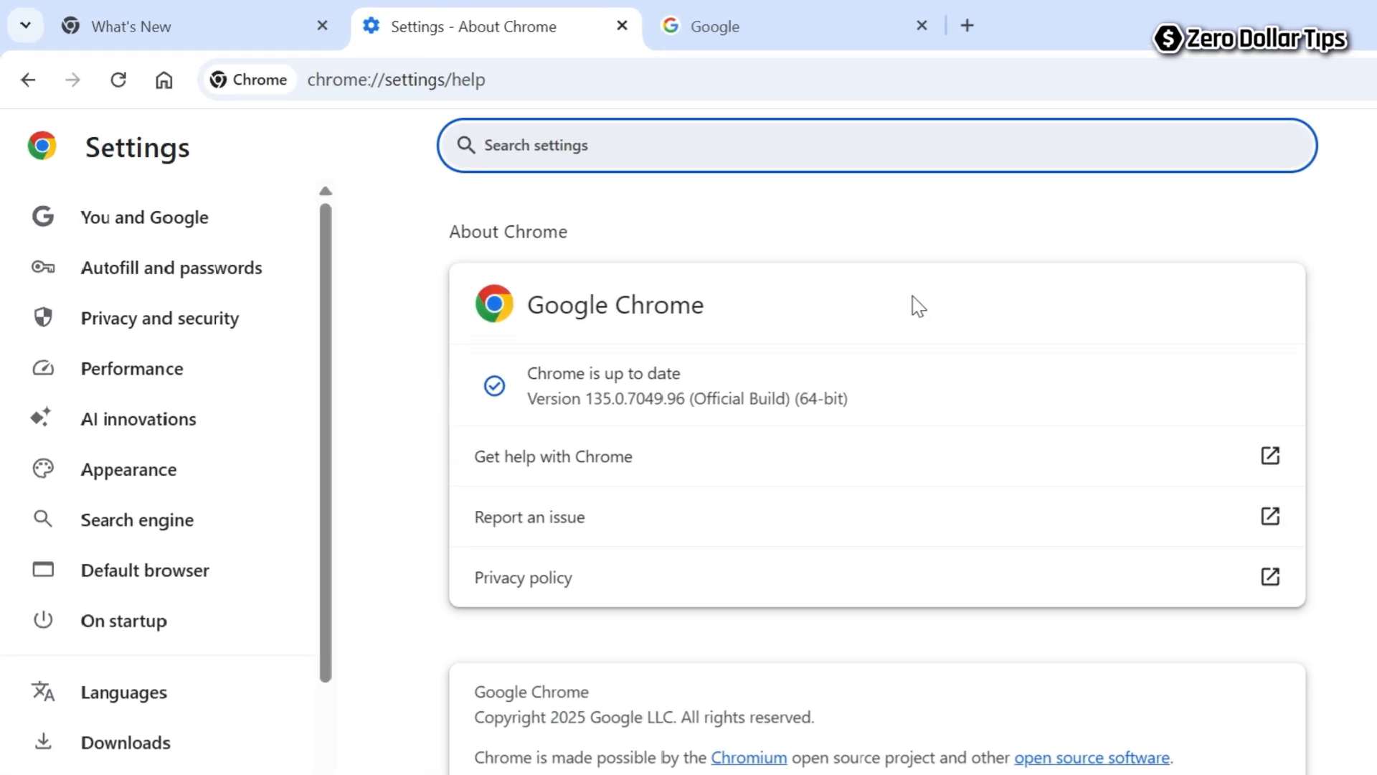
{"action": "mouse_move", "coordinate": [769, 319]}
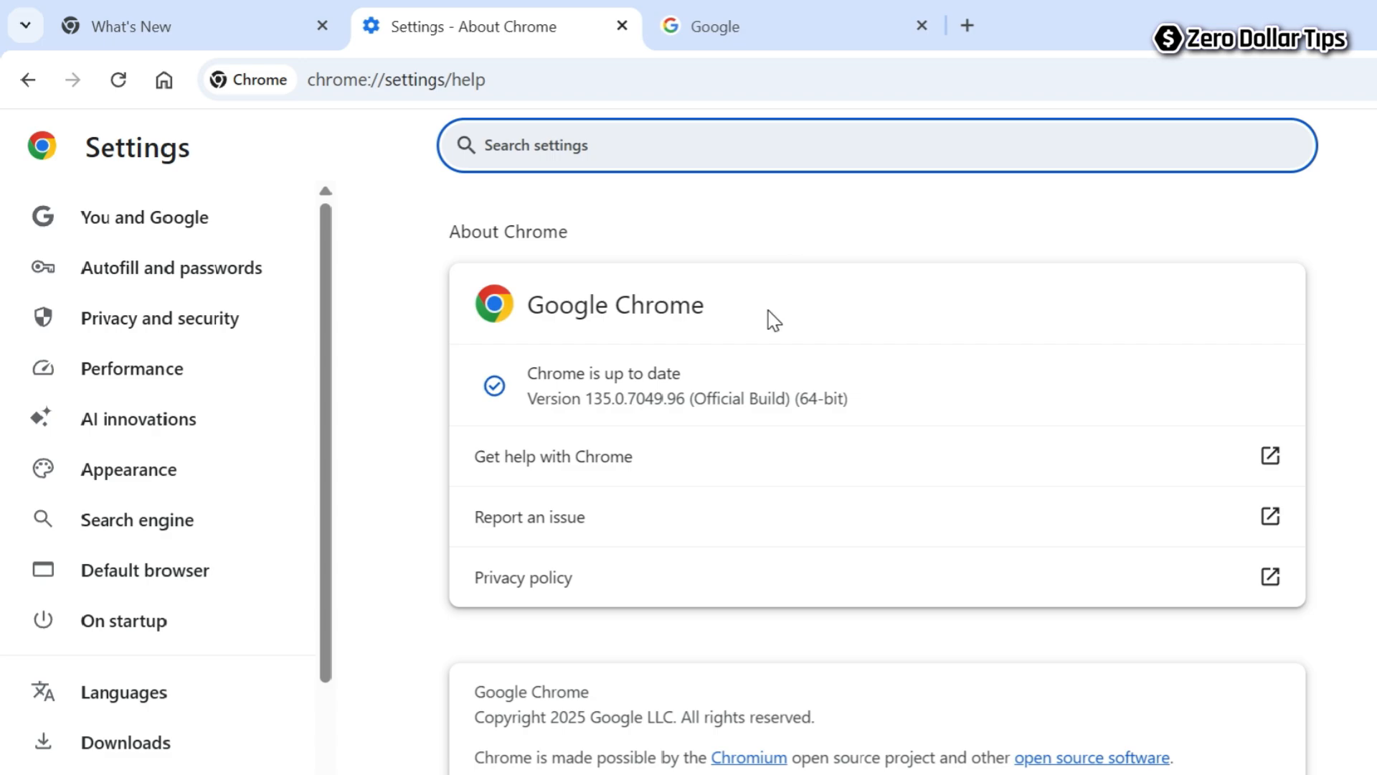